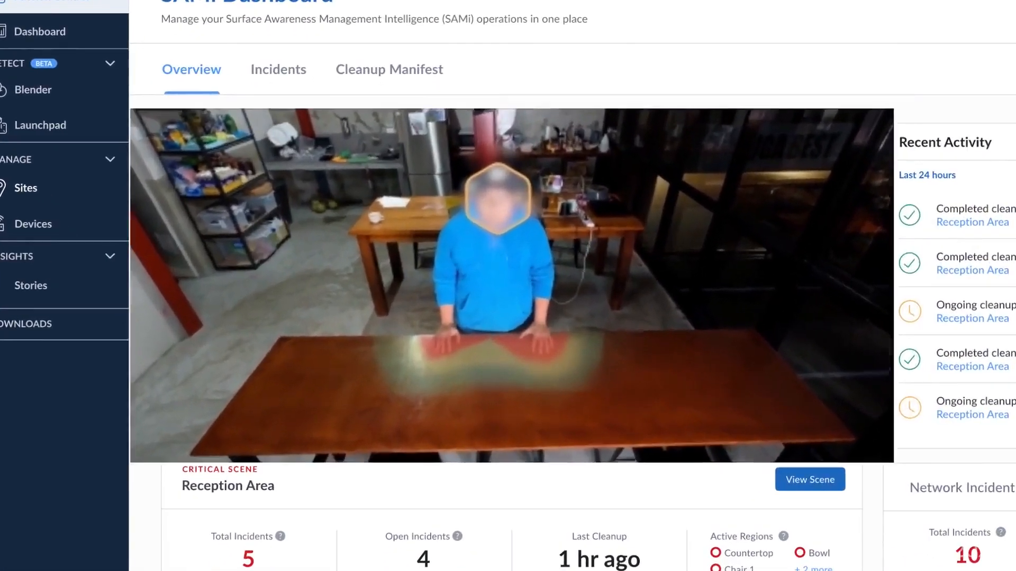
pyautogui.click(809, 480)
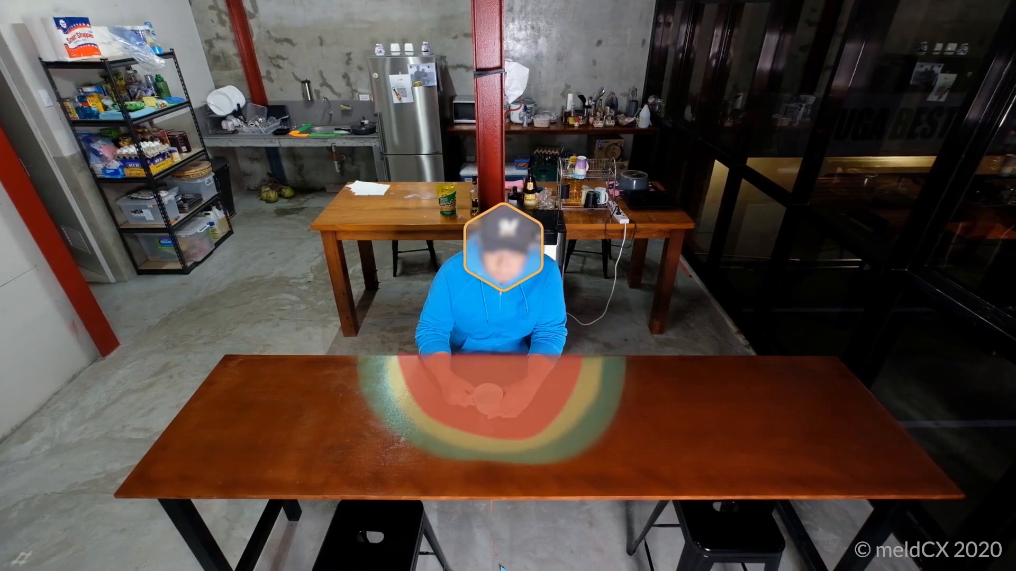